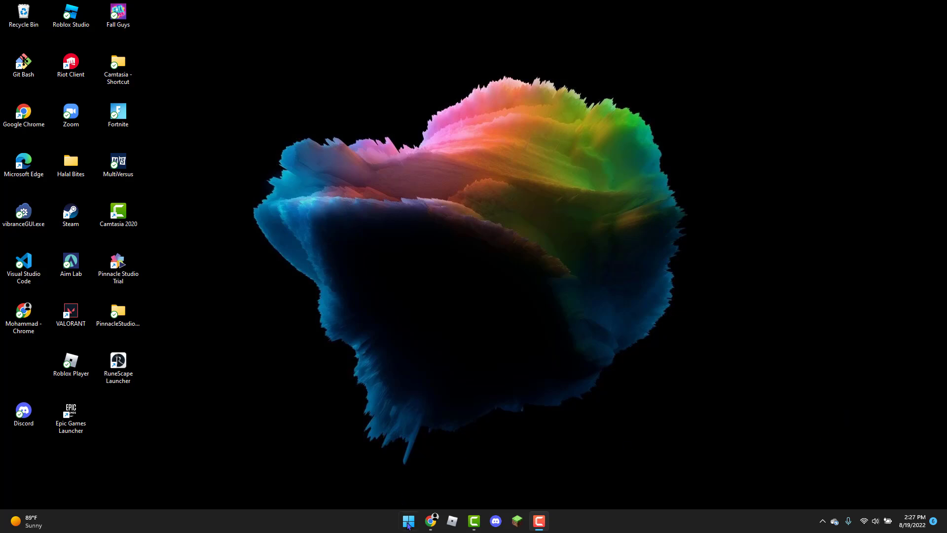
Log out of the Roblox account in Chrome, then sign back in
left_click(430, 521)
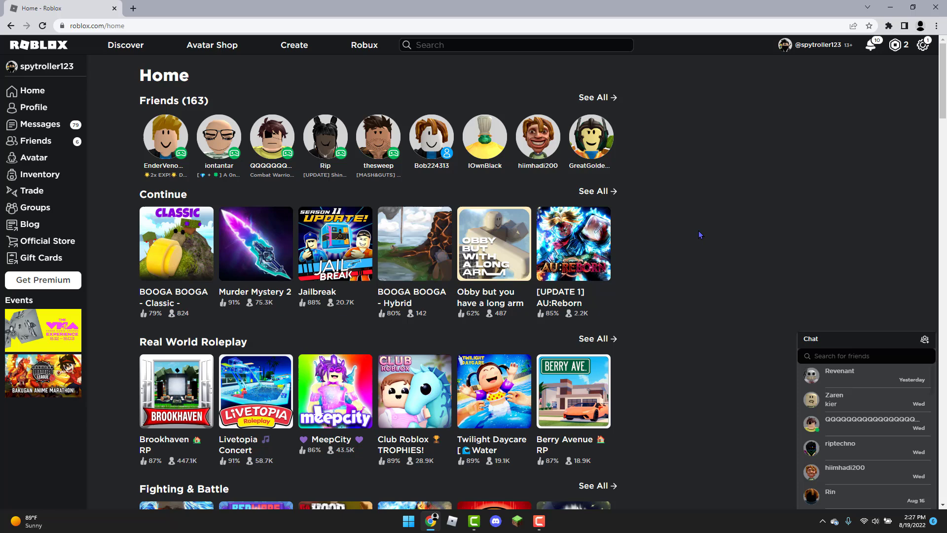
left_click(923, 45)
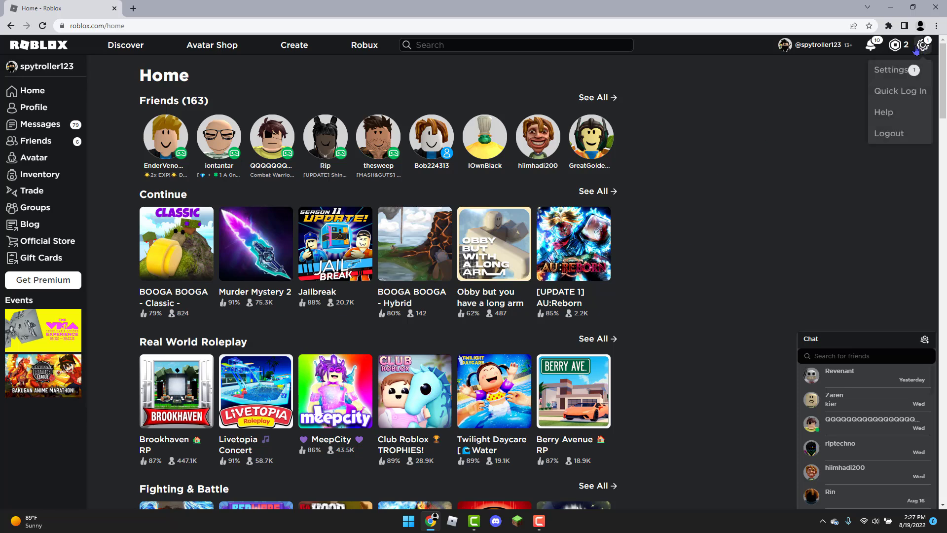
left_click(888, 135)
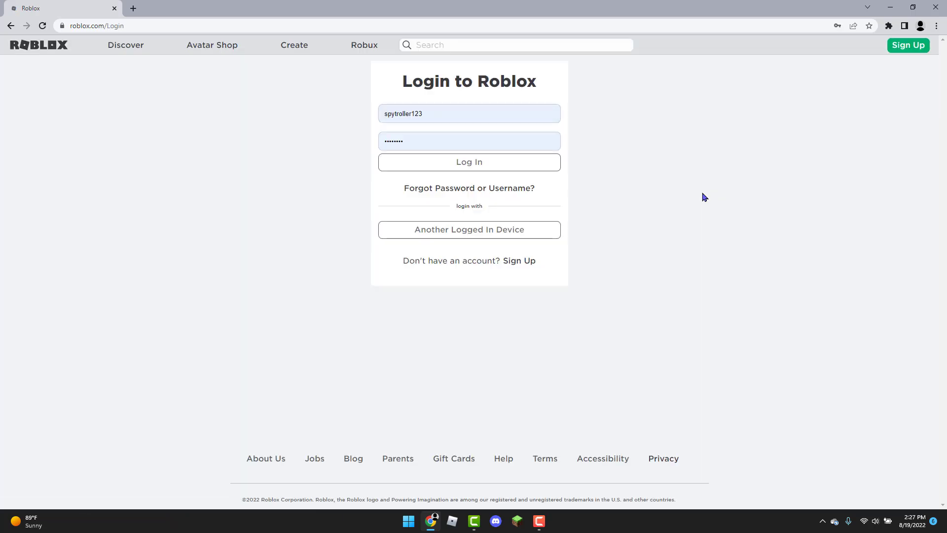
left_click(468, 162)
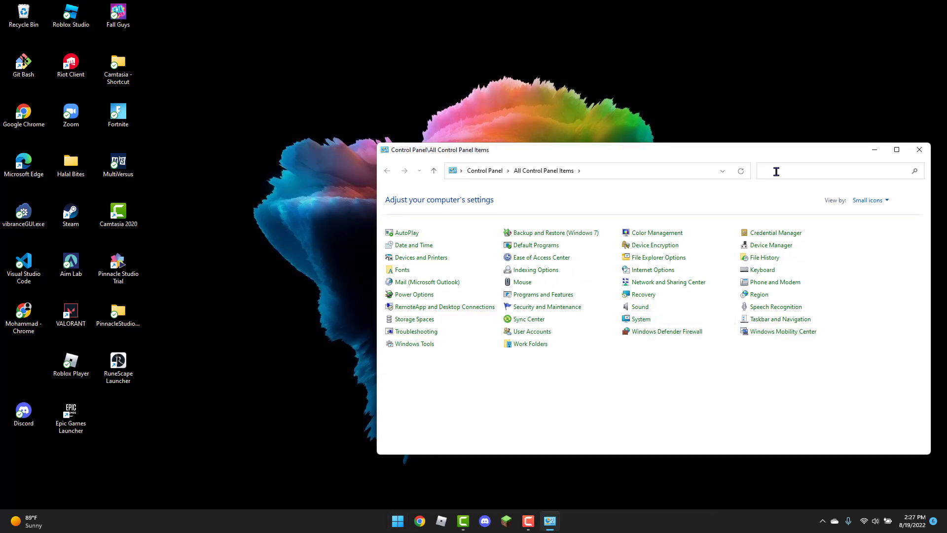
Search 'tr' to reach Troubleshooting, view all troubleshooters, and launch Internet Connections
type("tr")
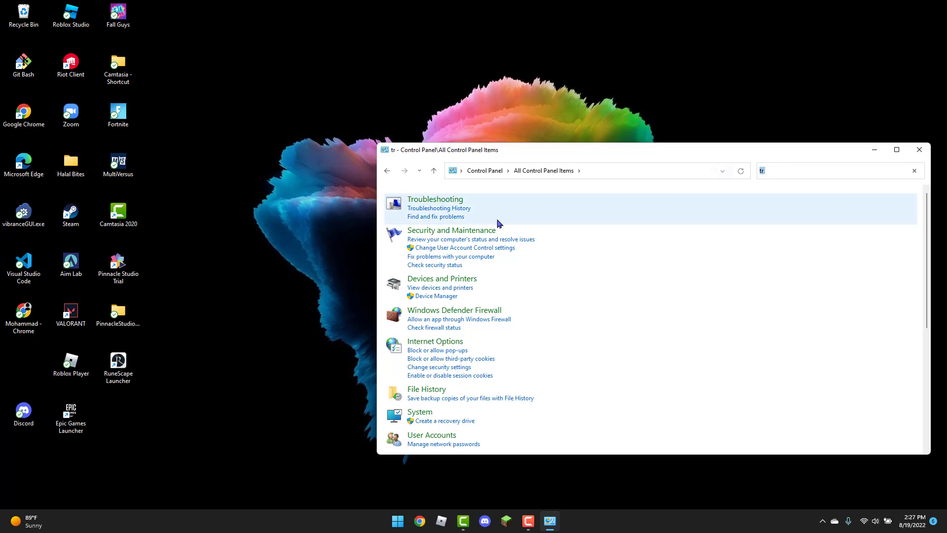
left_click(435, 199)
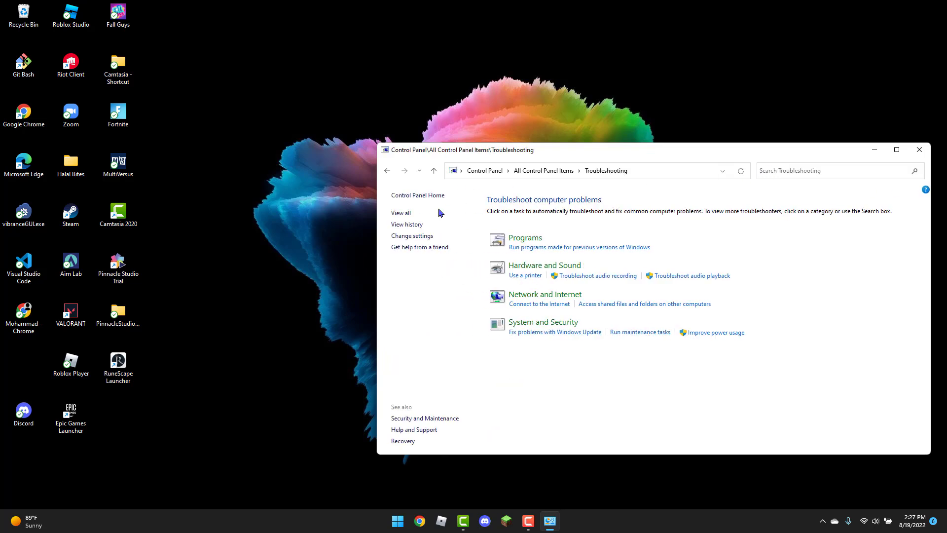
left_click(401, 213)
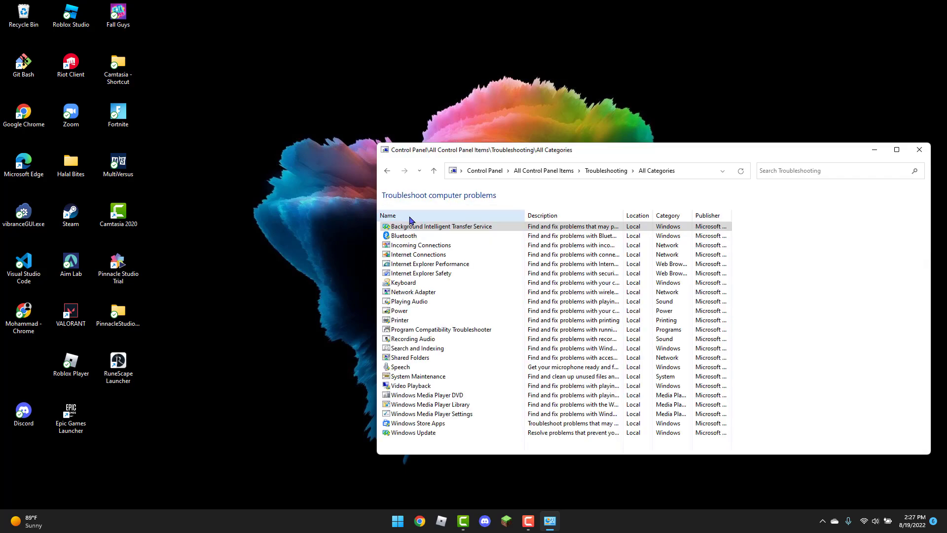
mouse_move(415, 255)
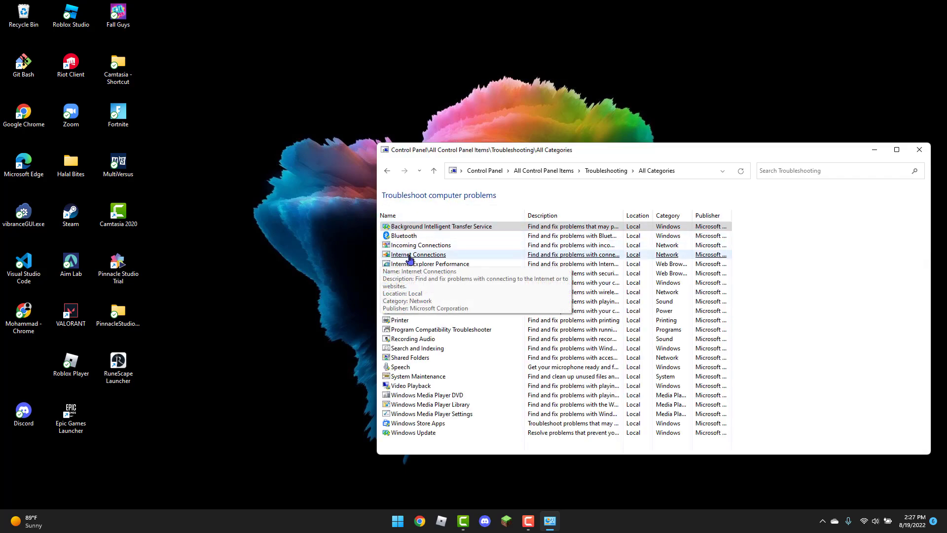
double_click(416, 254)
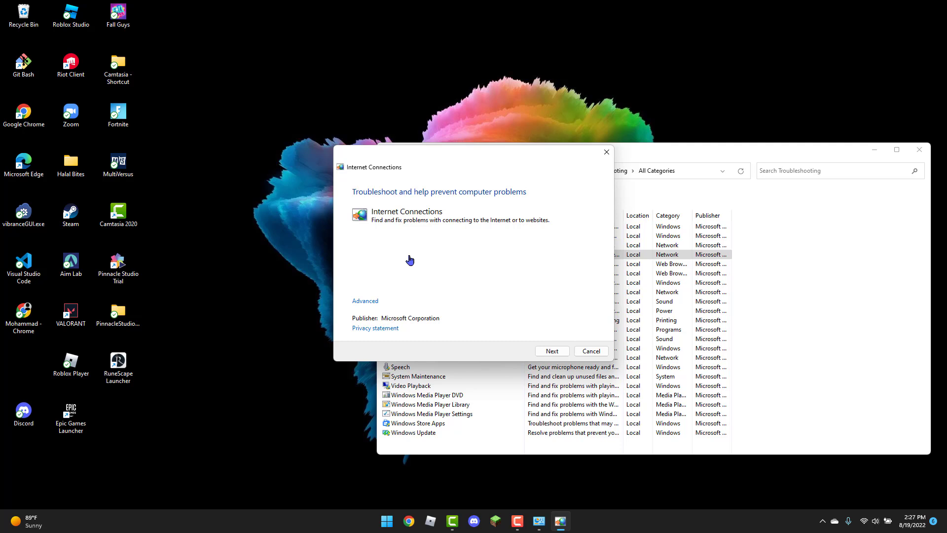
left_click(551, 351)
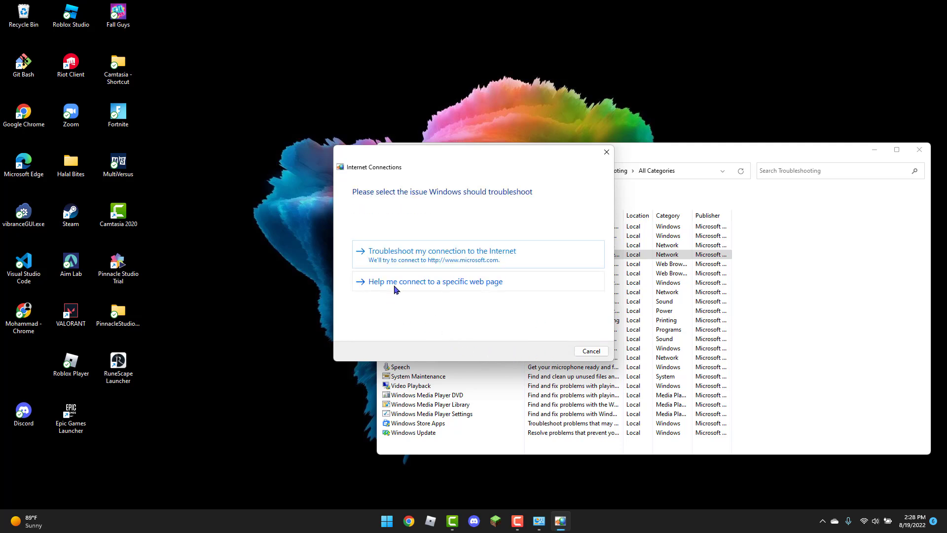
left_click(434, 282)
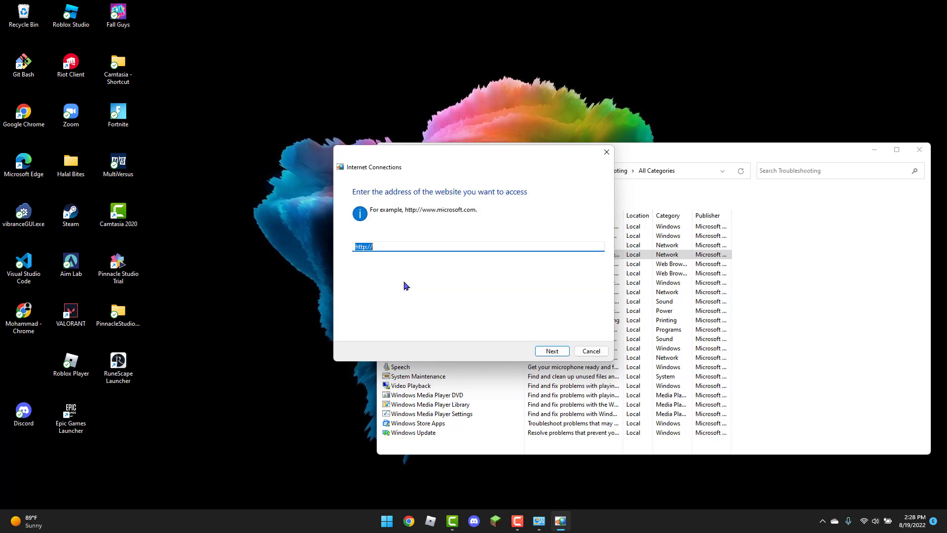
left_click(401, 246)
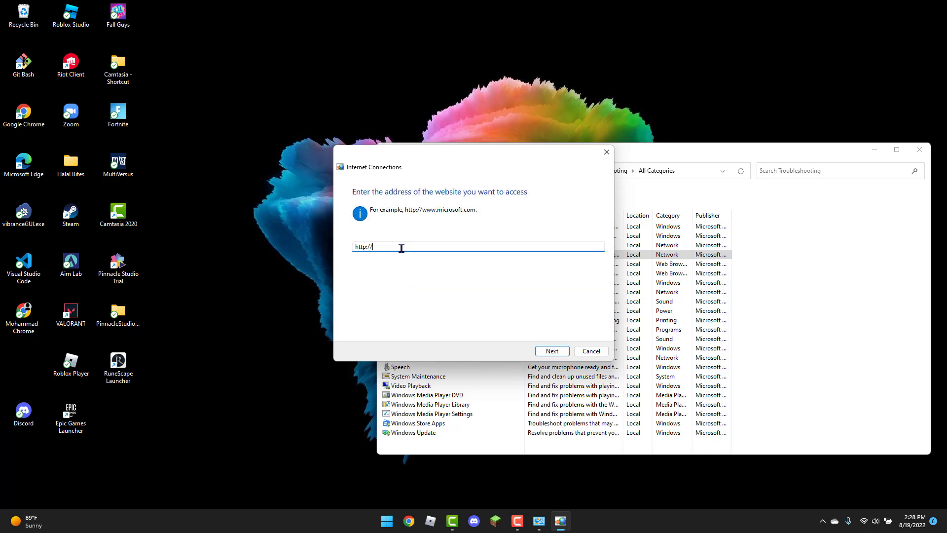
type("www.Ro")
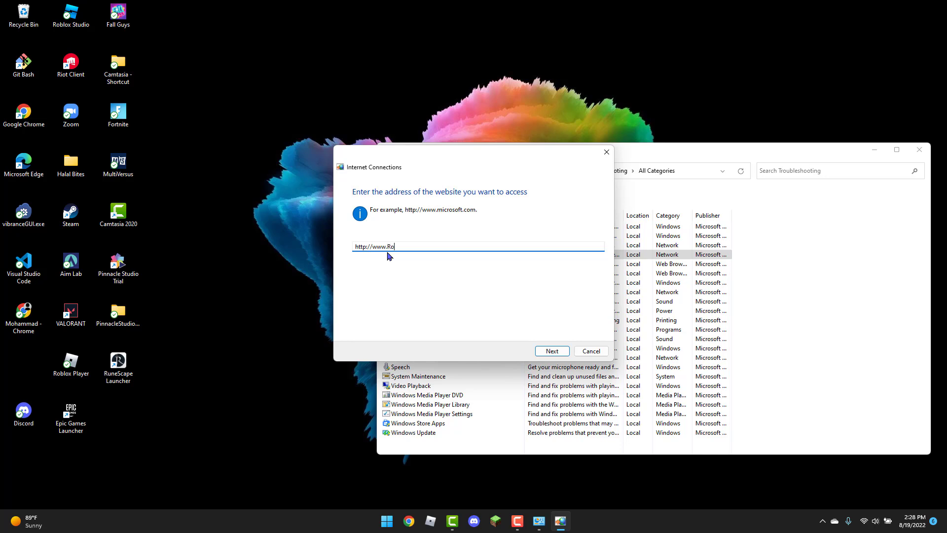
type("blox.com")
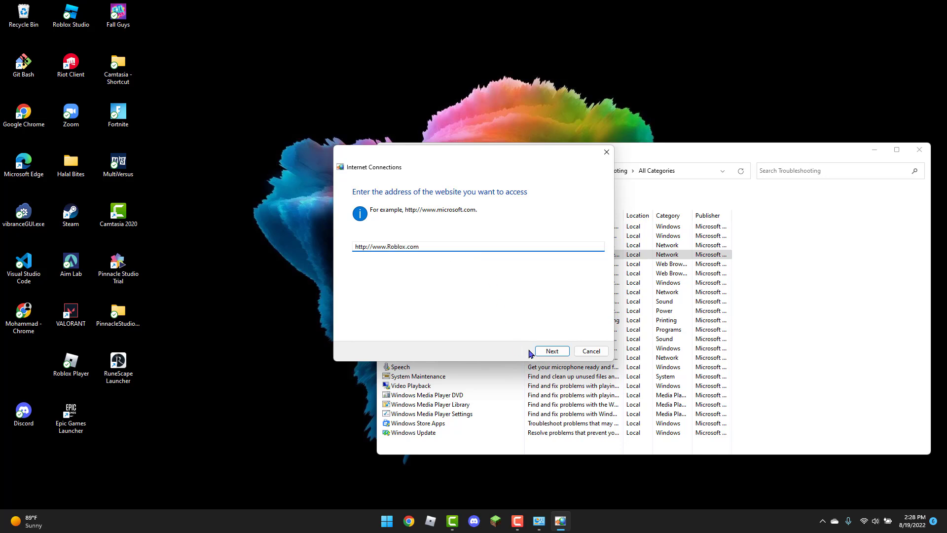
left_click(551, 351)
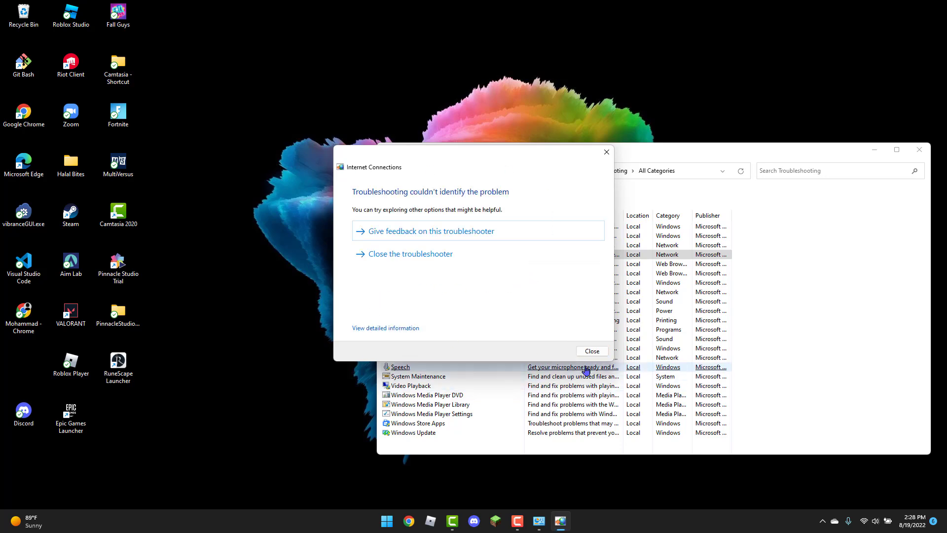
left_click(591, 350)
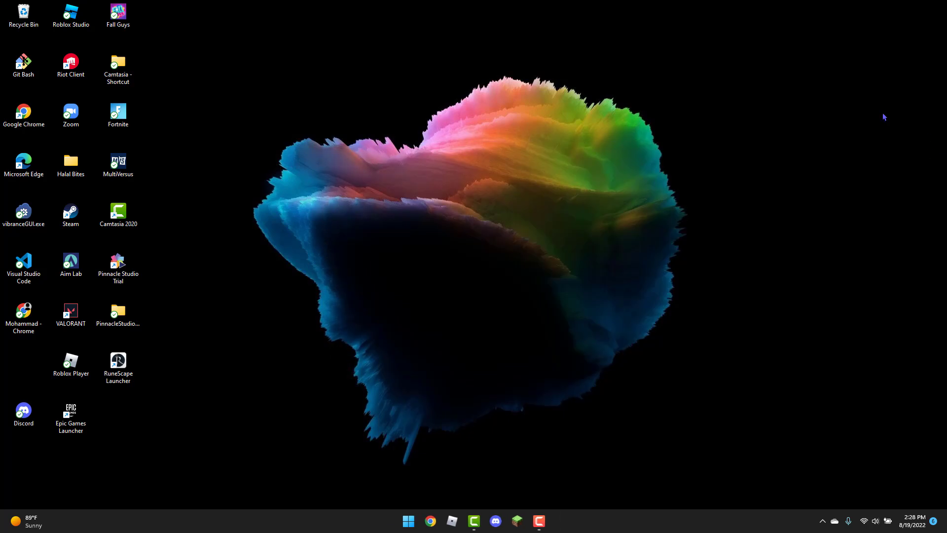
mouse_move(230, 221)
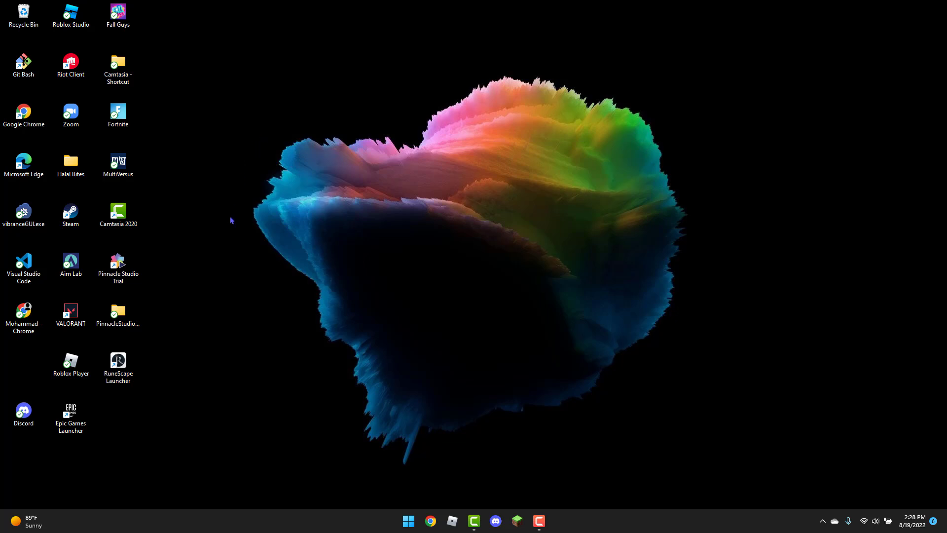
mouse_move(274, 86)
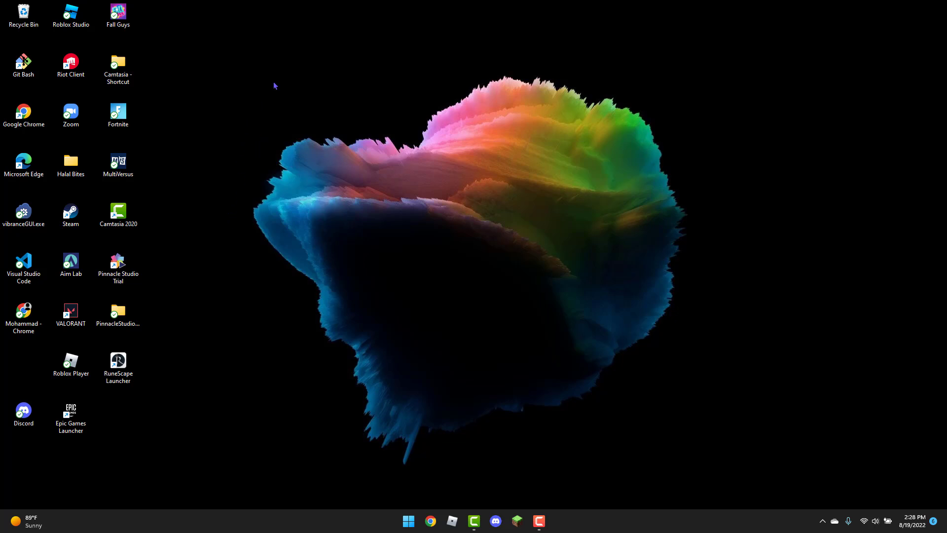
mouse_move(727, 210)
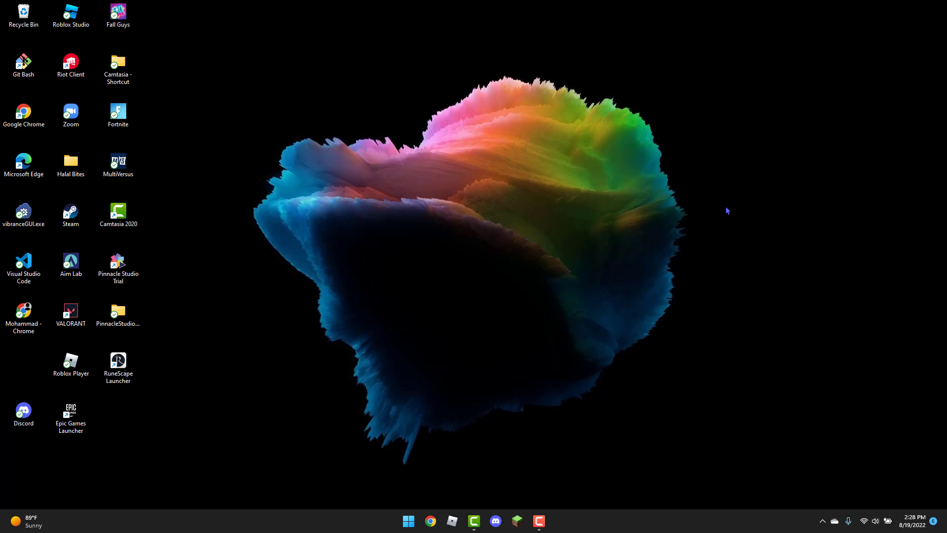
mouse_move(742, 285)
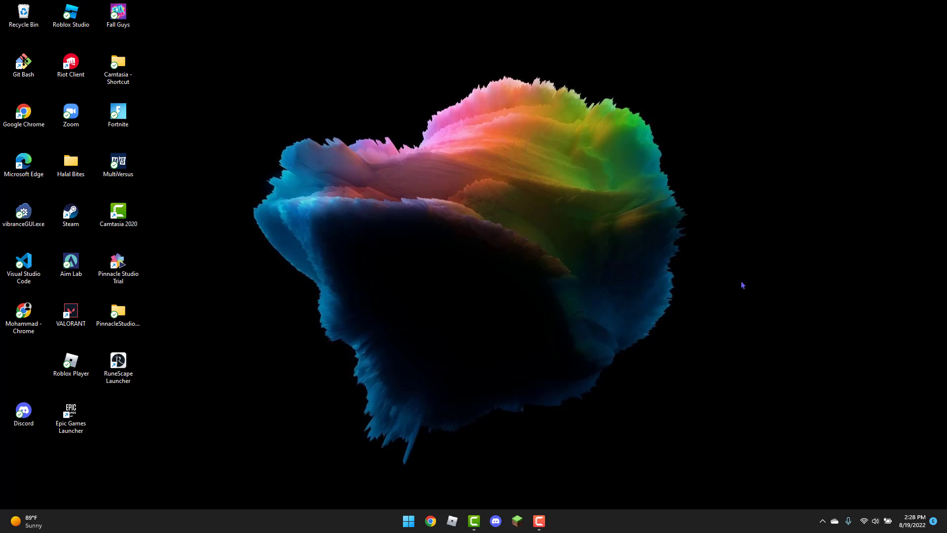